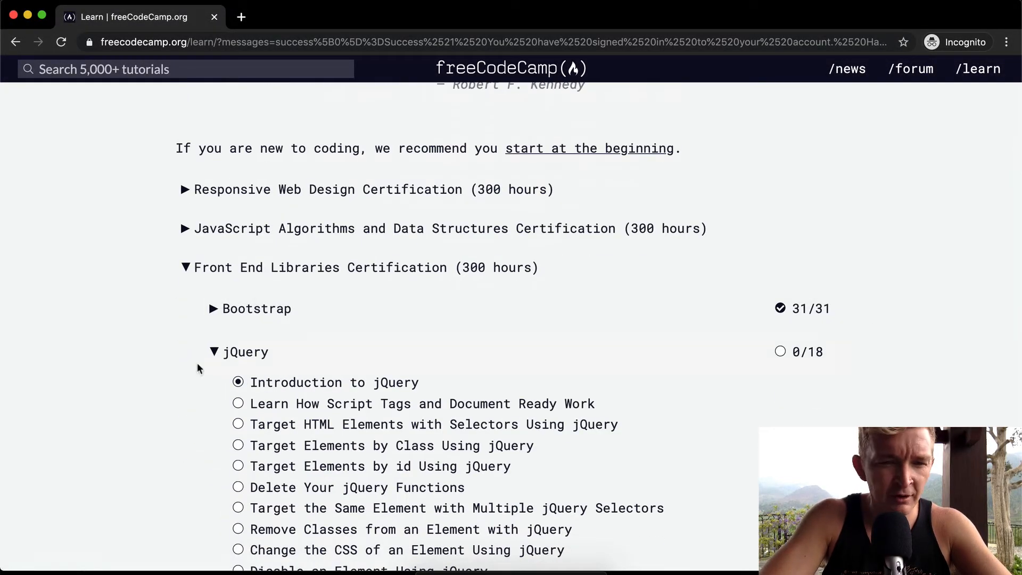
mouse_move(249, 366)
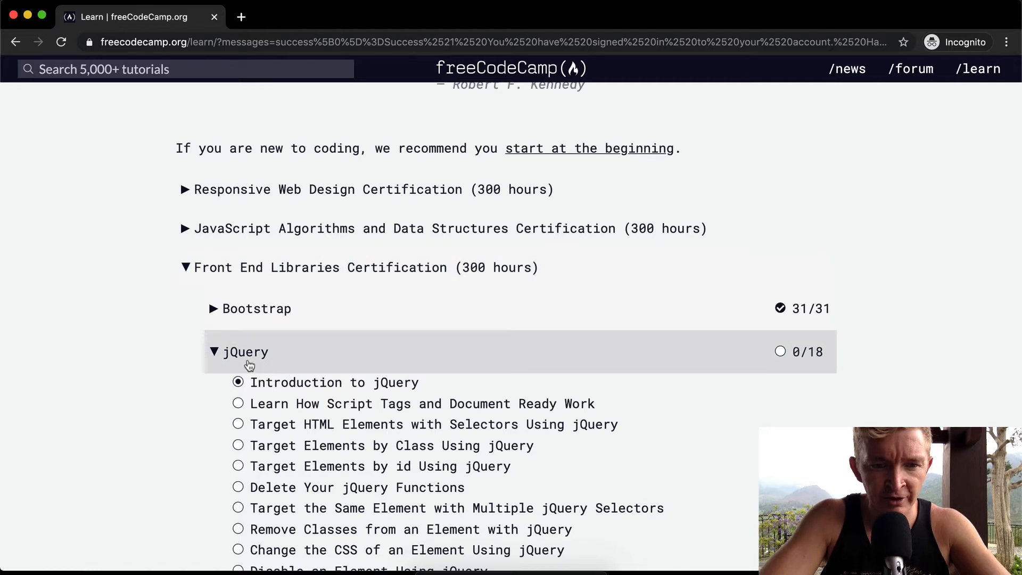
mouse_move(301, 403)
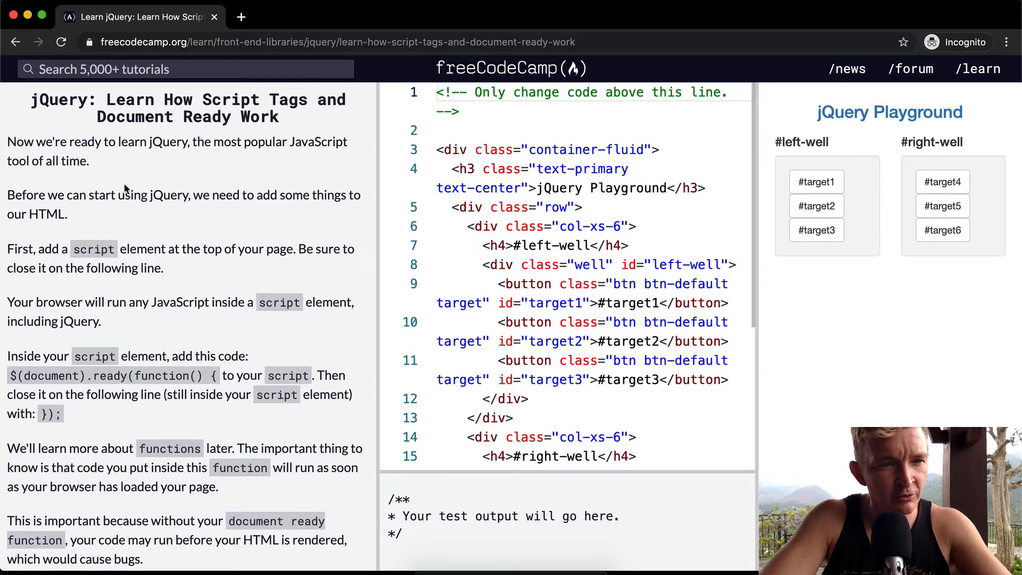
mouse_move(111, 223)
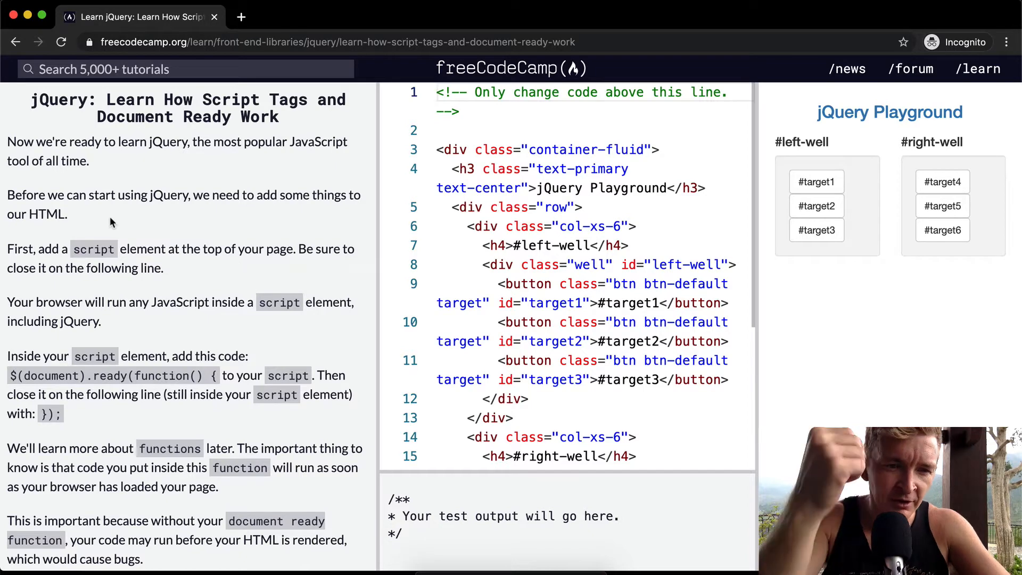
scroll("down", 3)
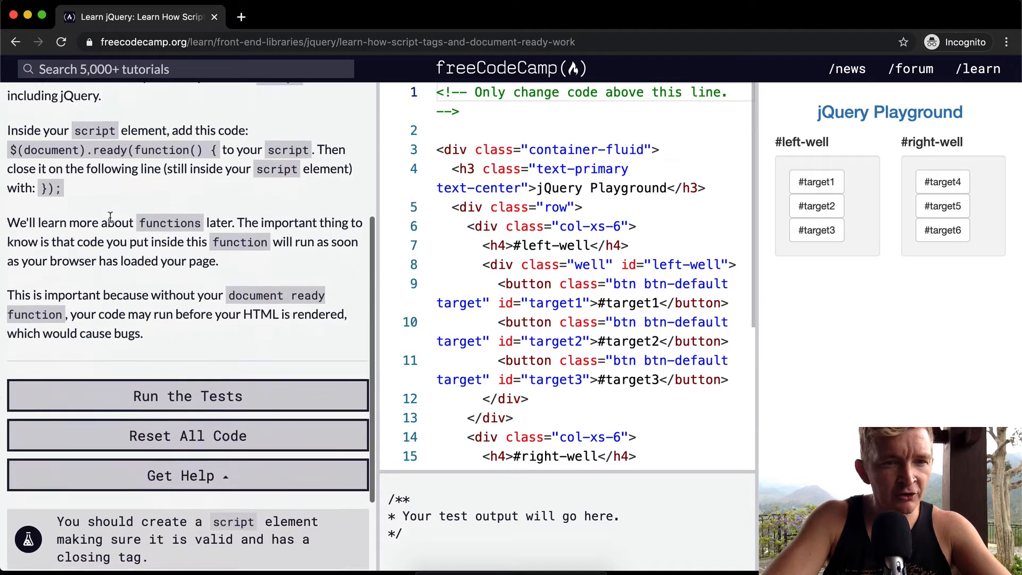
scroll("down", 3)
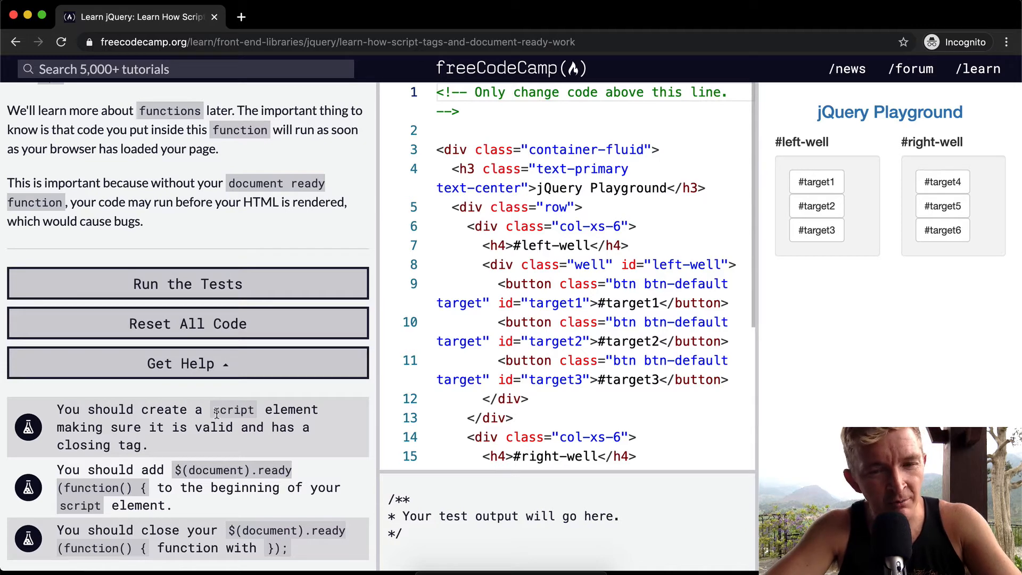
mouse_move(149, 441)
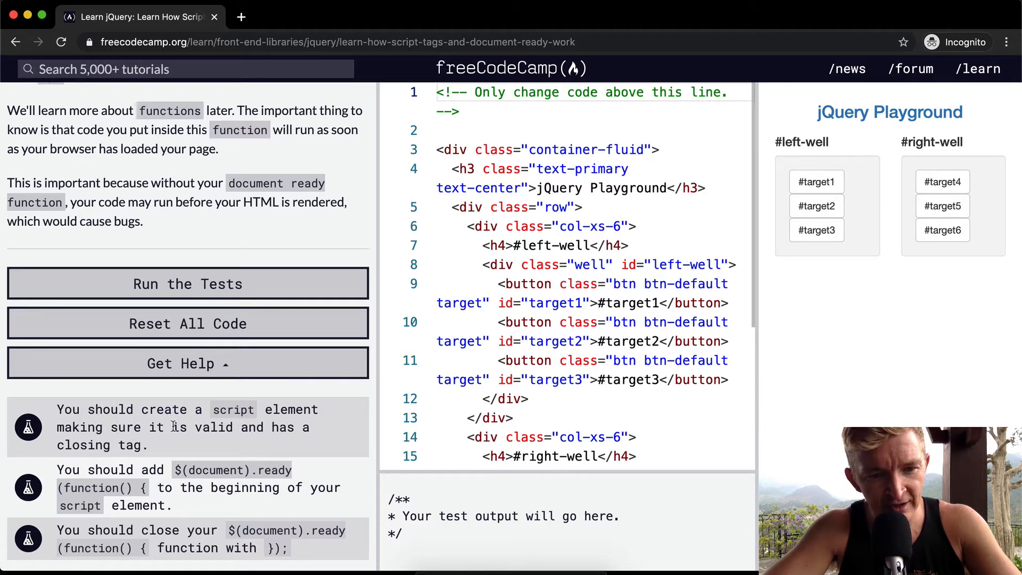
Insert empty <script></script> tags above line 1, with the cursor on the blank line inside
left_click(505, 303)
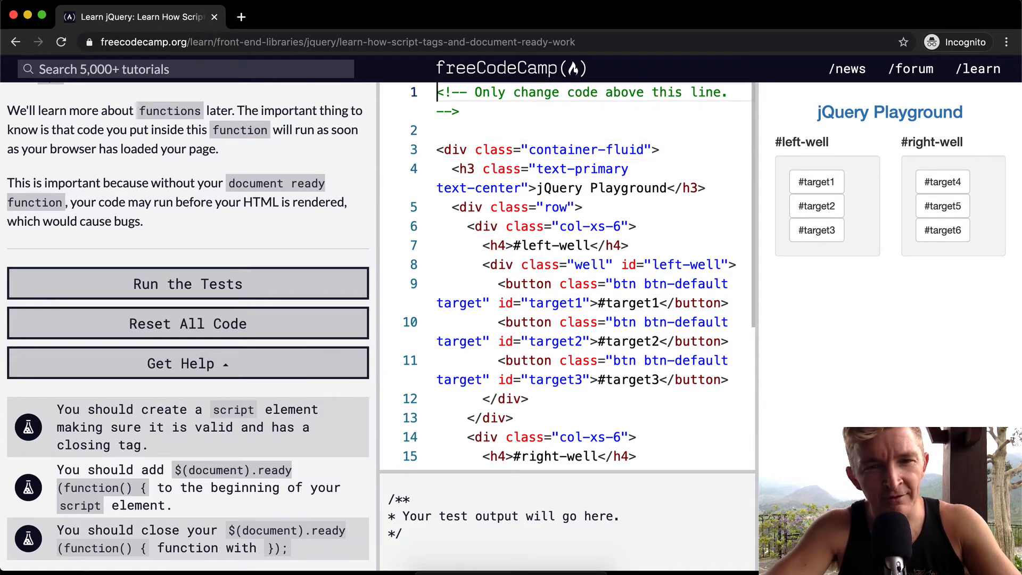
type("<")
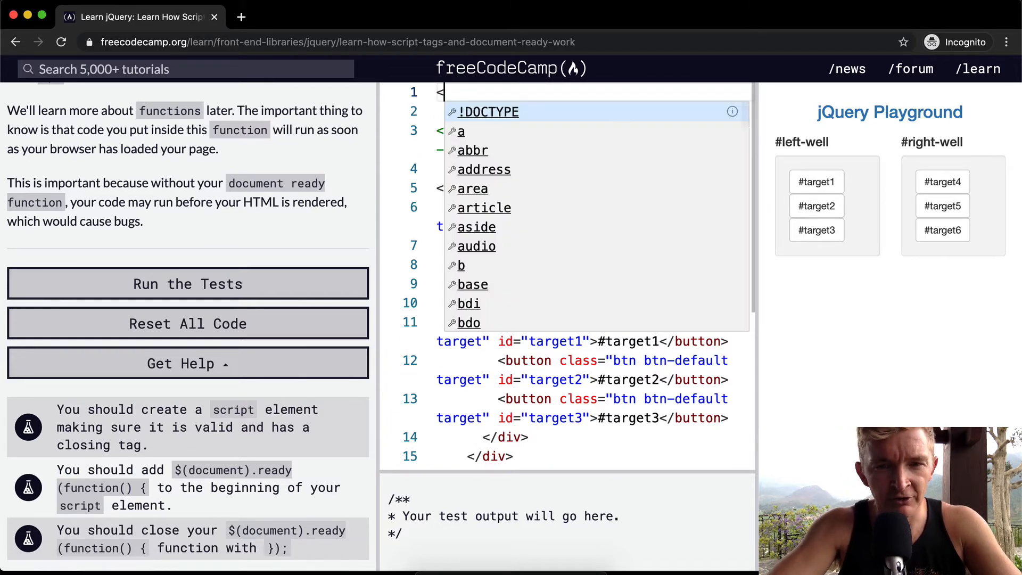
type("script>")
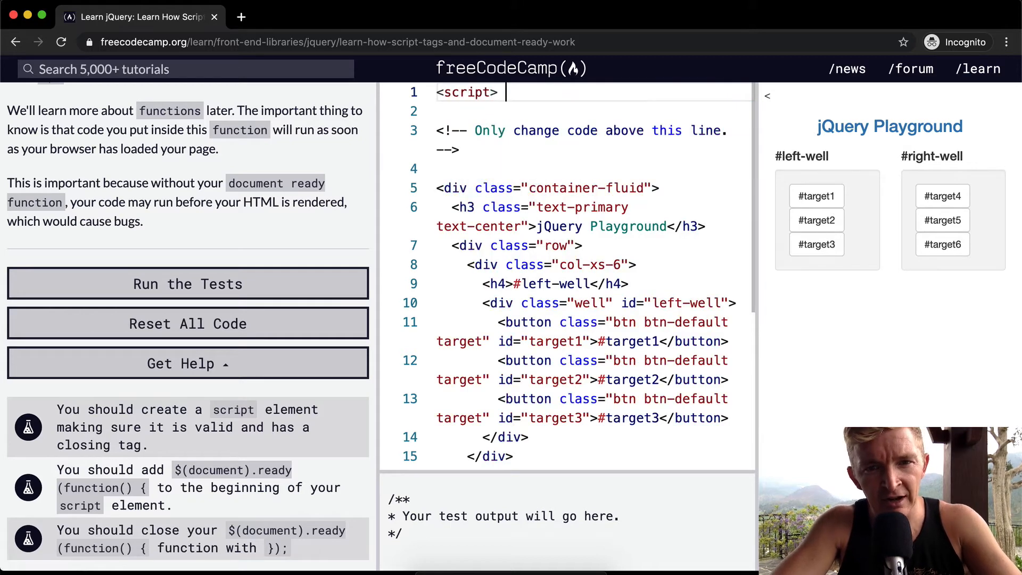
type("</script>")
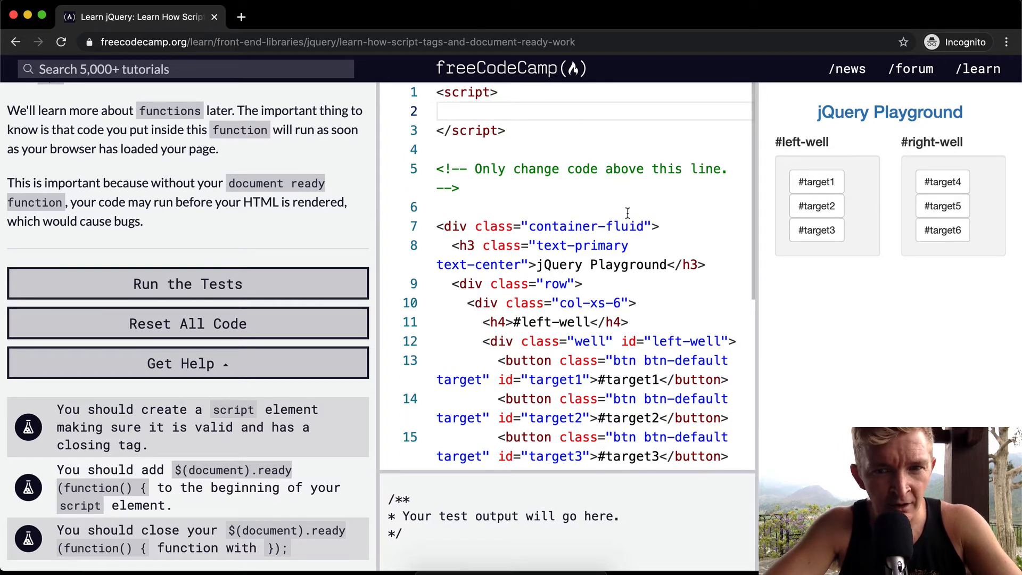
left_click(572, 135)
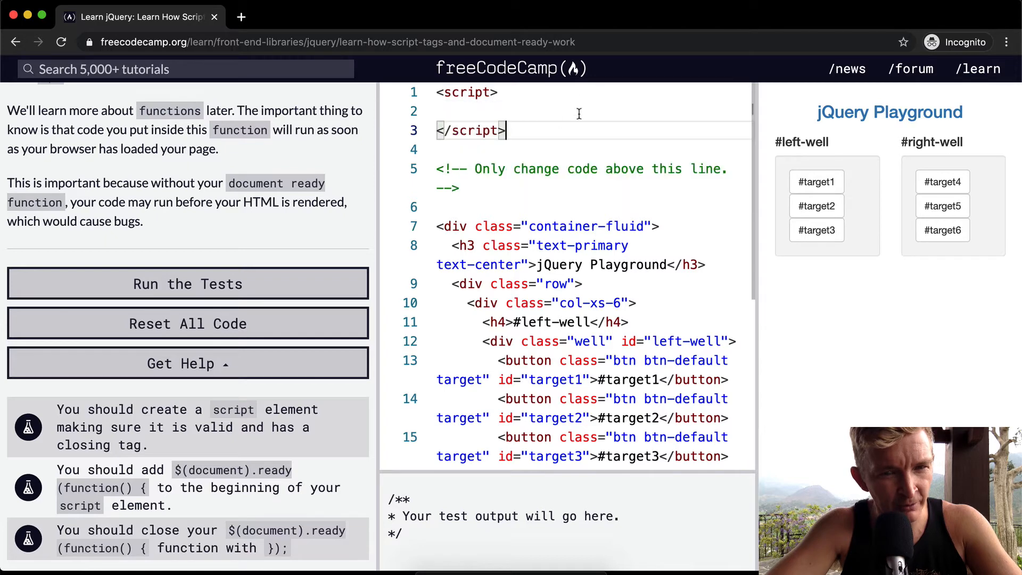
left_click(448, 111)
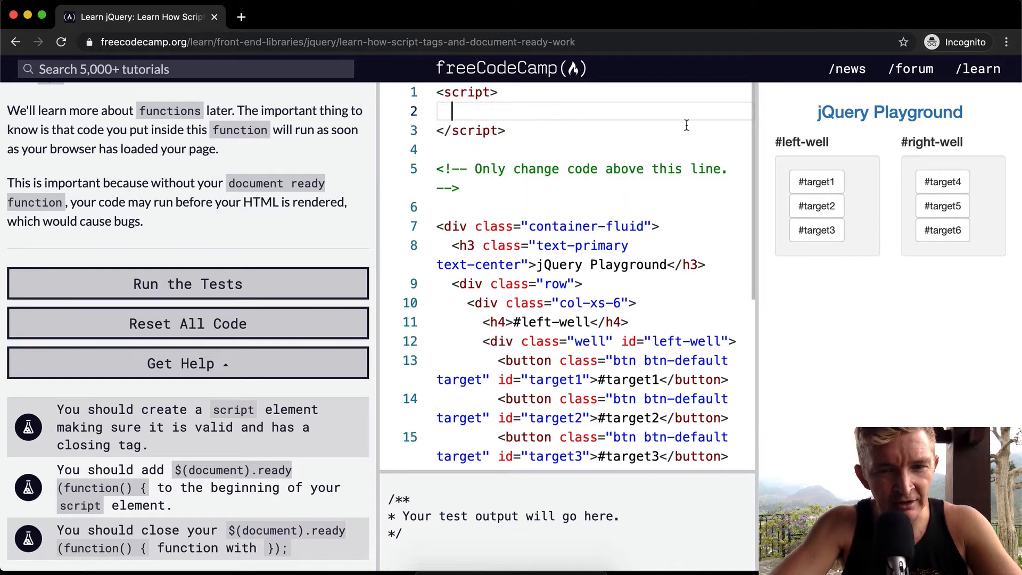
Write console.log("hello") inside the script element
type("console.log(\"\")")
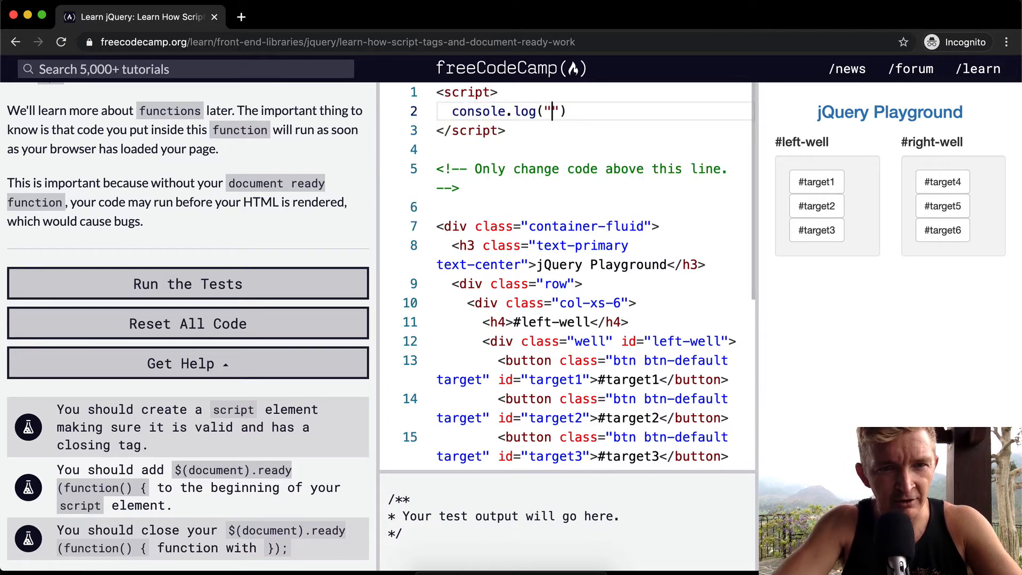
type("hello")
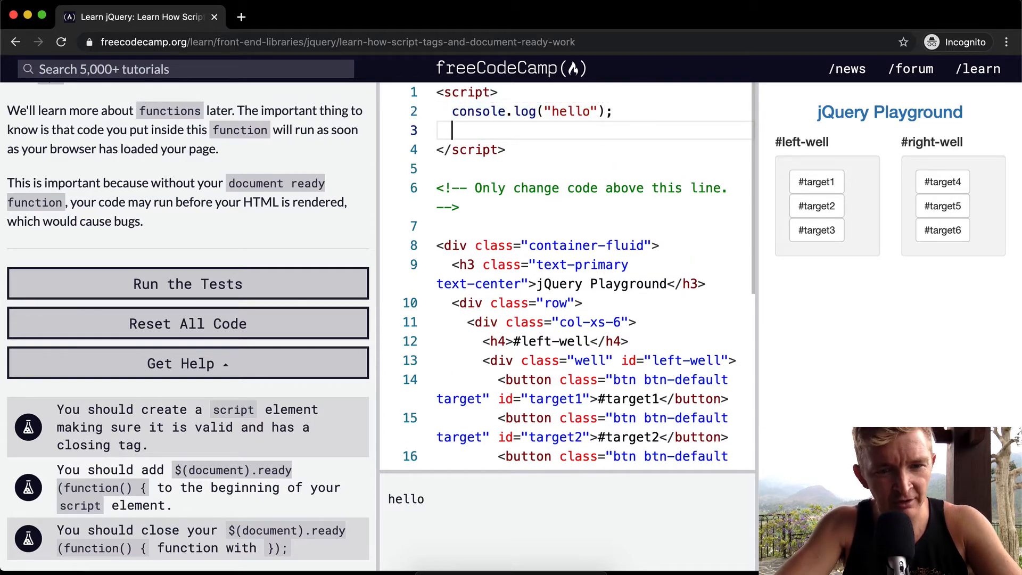
Write a $(document).ready(function() {}) block below the hello log
type("$()")
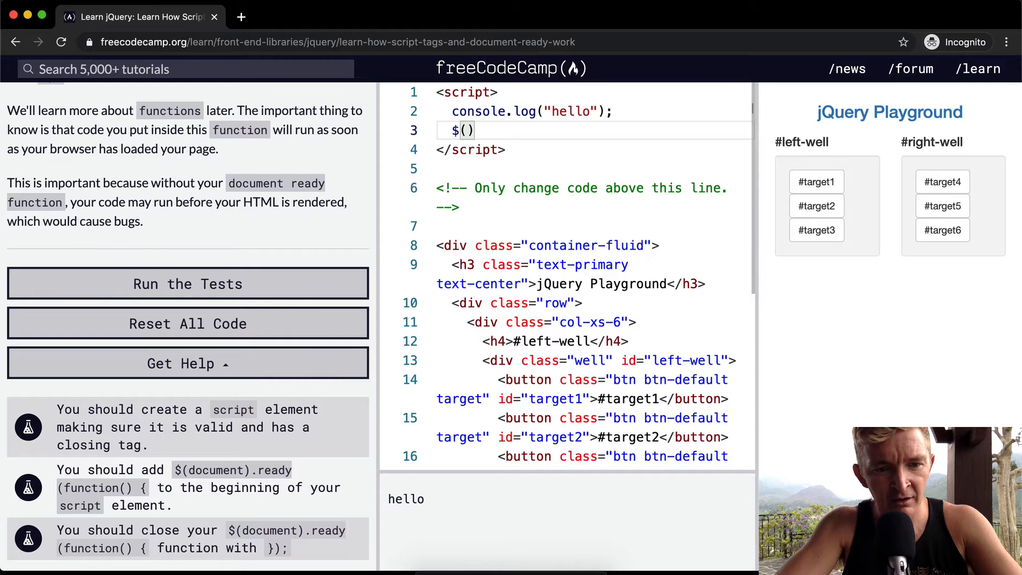
type("documnt).ready()")
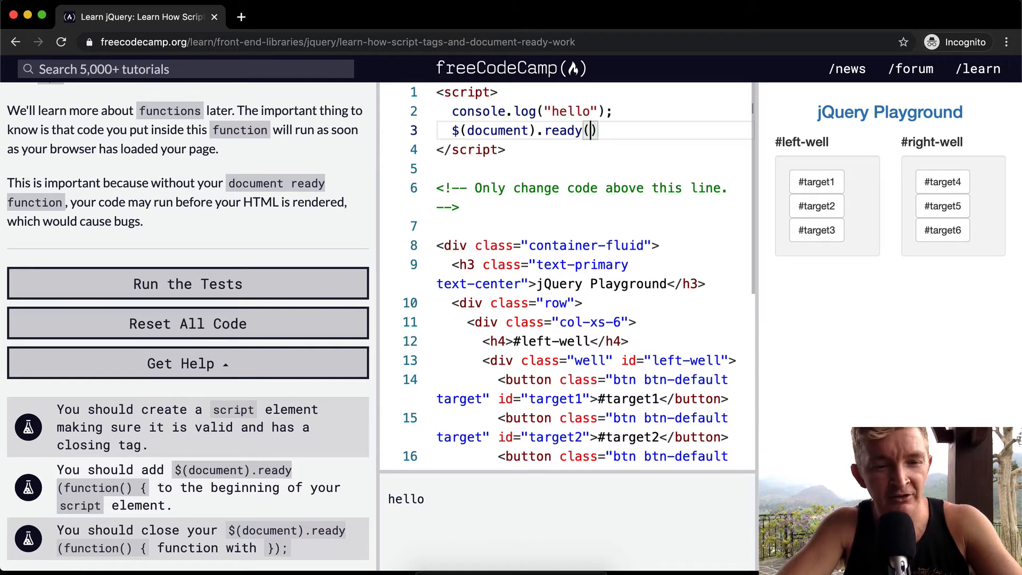
type("func")
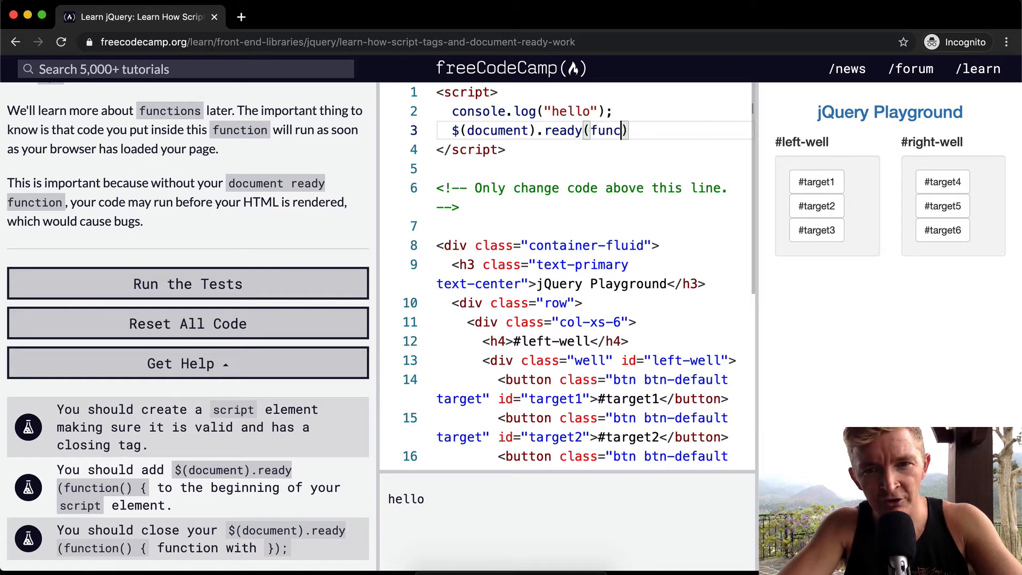
type("tion() {})")
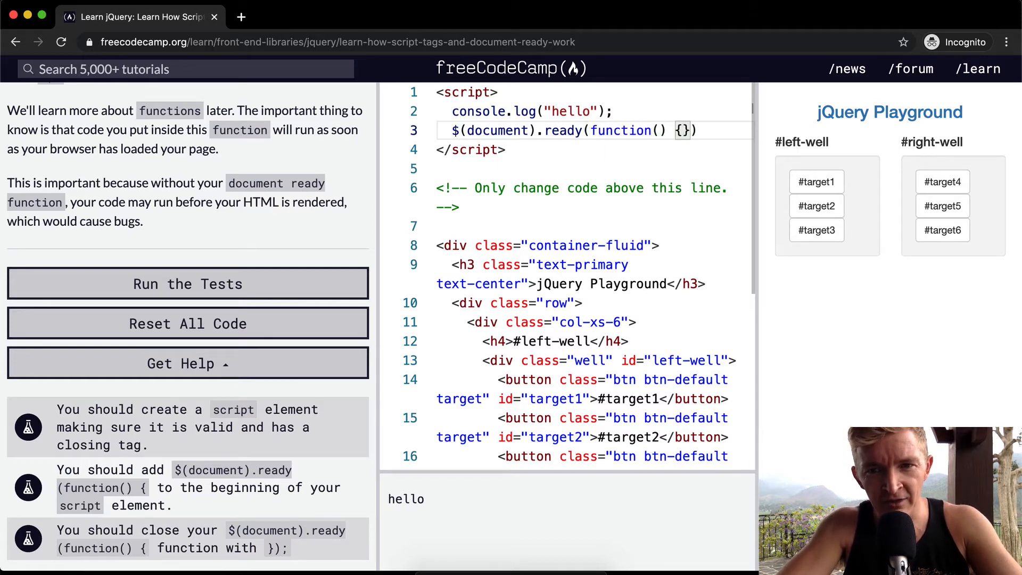
key("Enter")
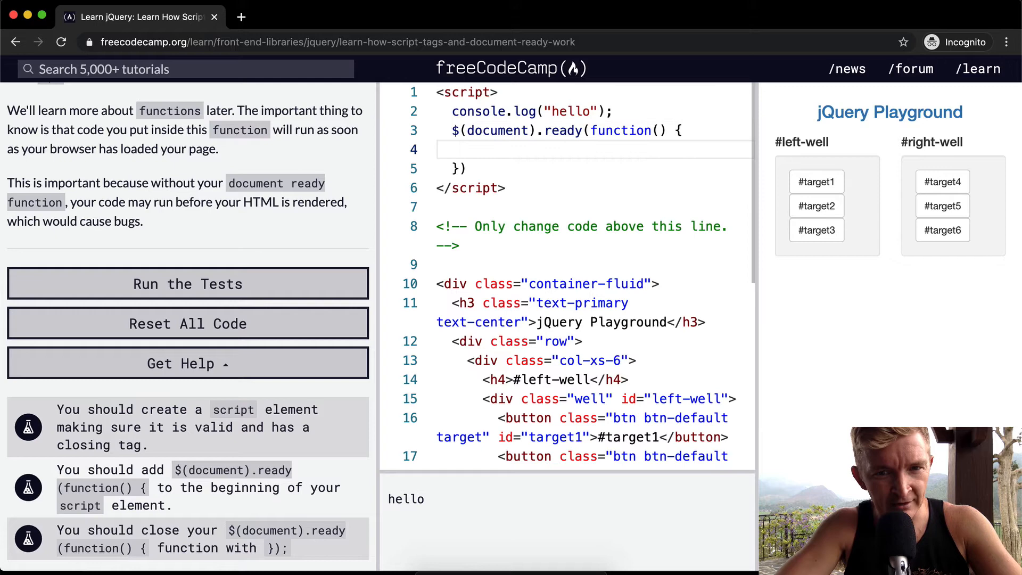
Add console.log("jQuery Loaded"); inside the ready function body
type(";")
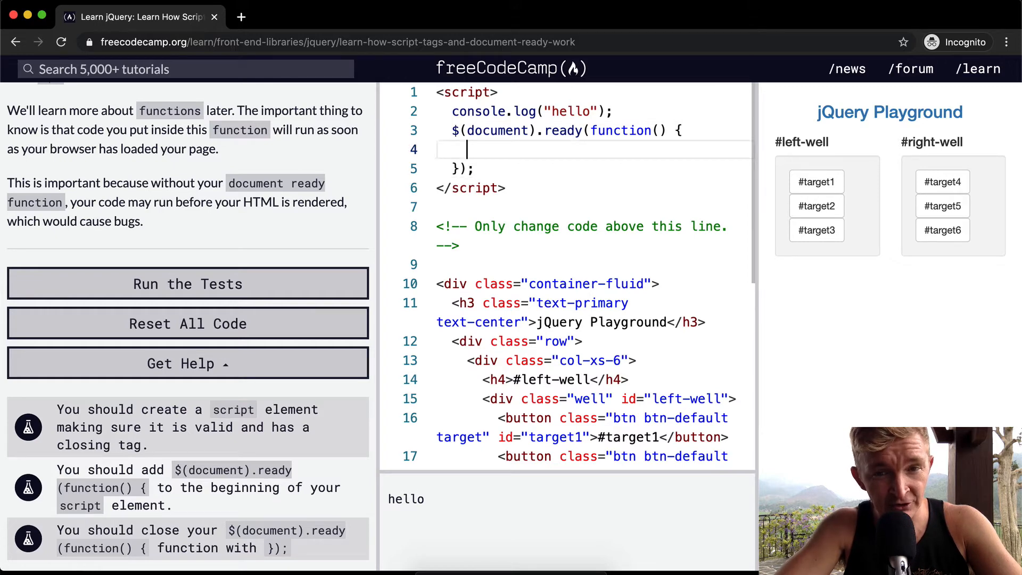
type("console,")
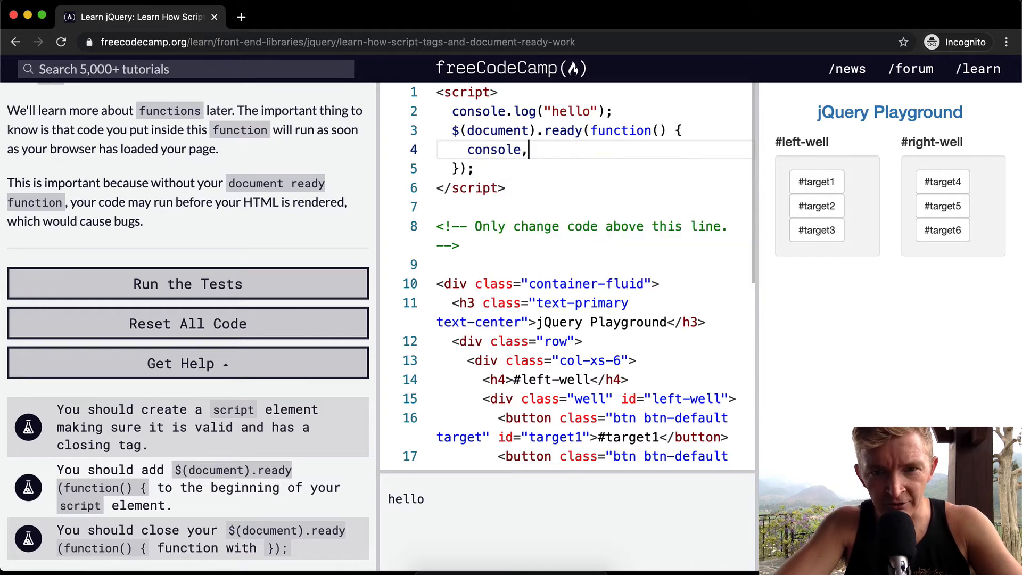
type(".lo")
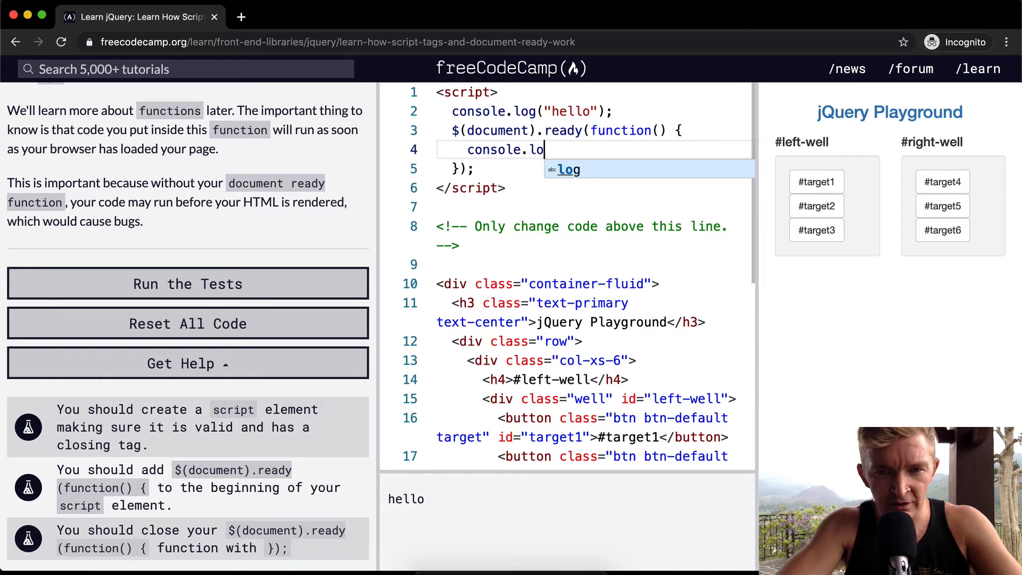
type("g(\"\")")
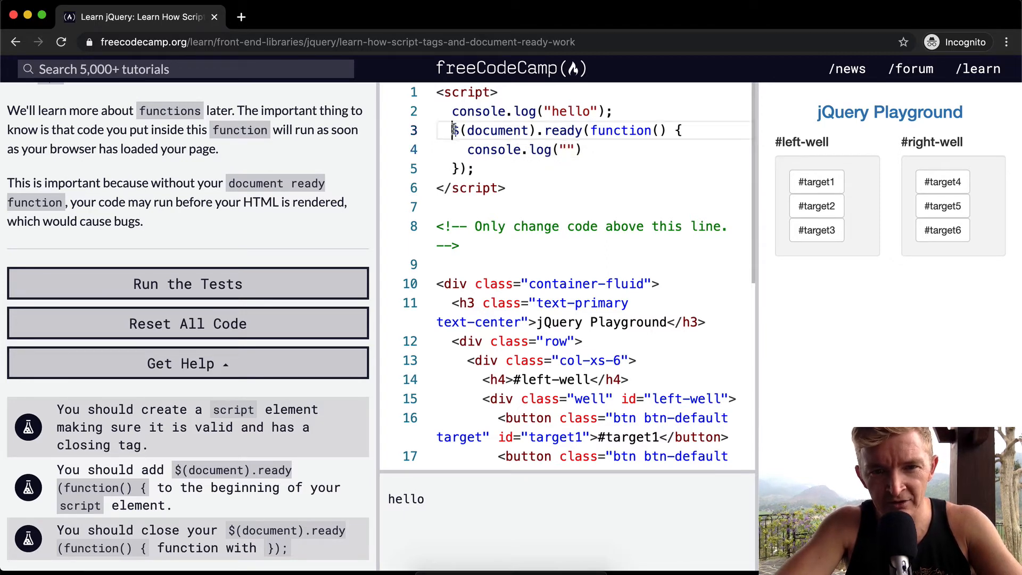
type(";")
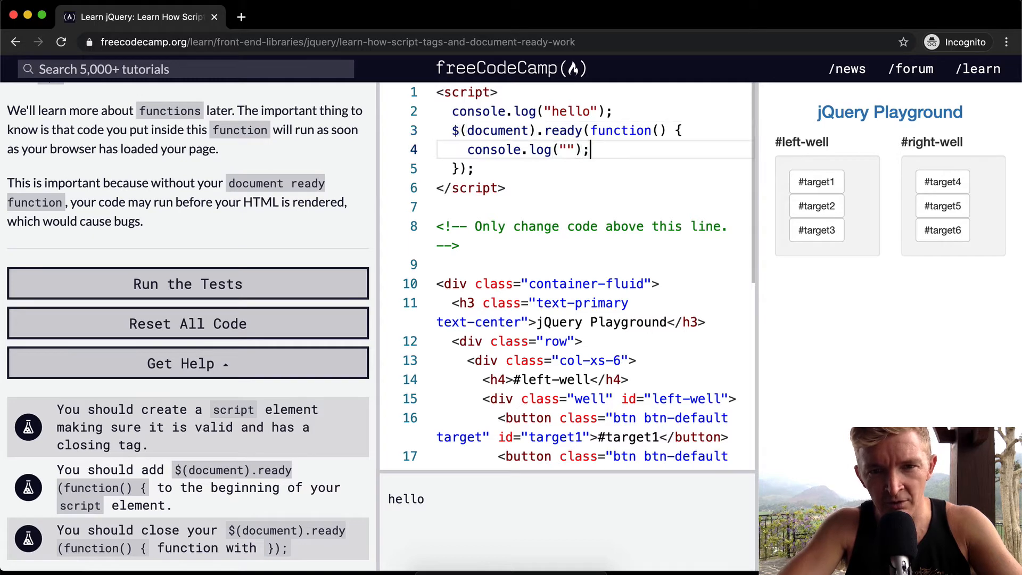
type("jQuery Loaded")
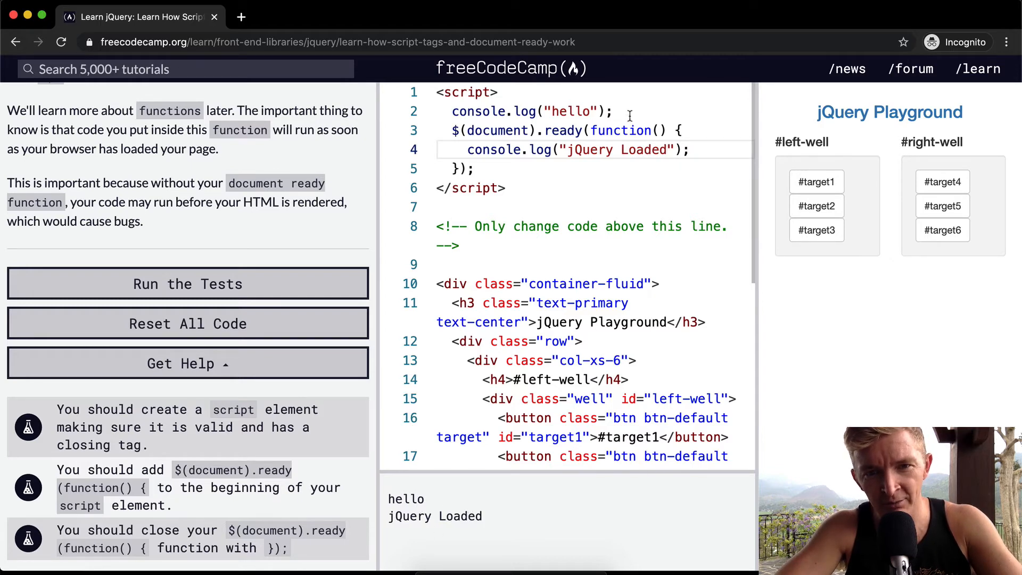
left_click(451, 111)
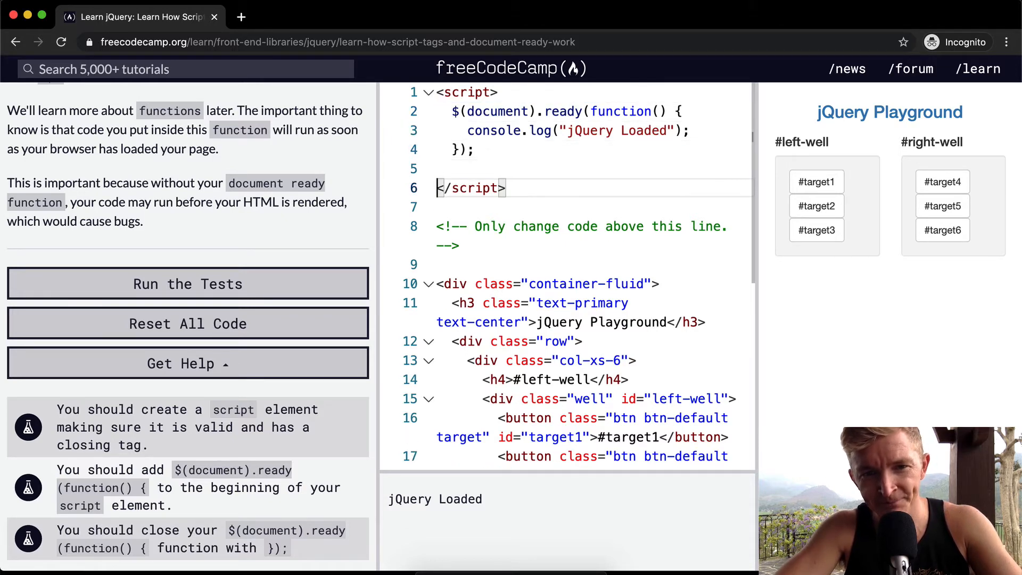
Place console.log("hello"); after the document ready block, before </script>
type("console.log(\"hello\");")
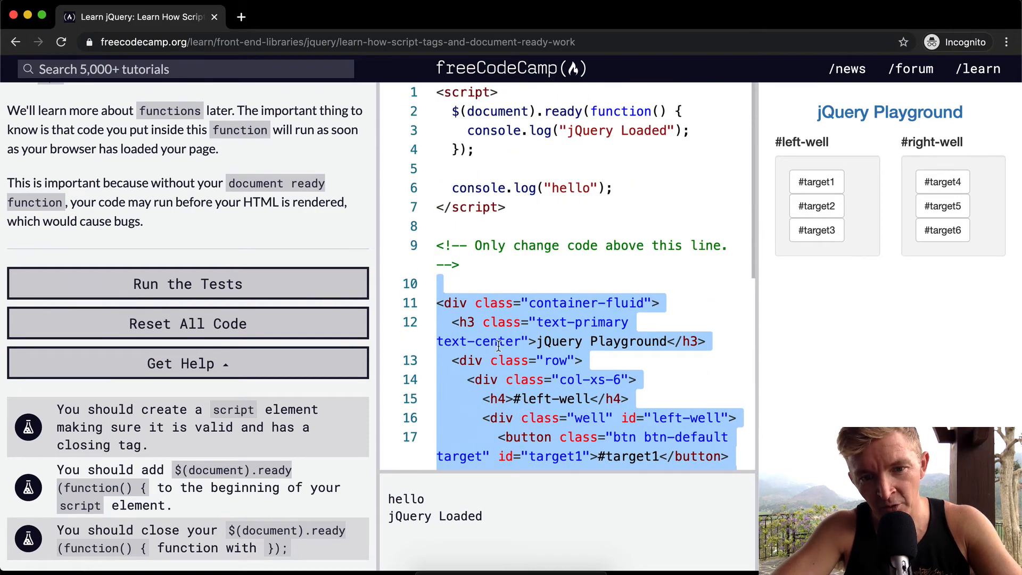
scroll("down", 3)
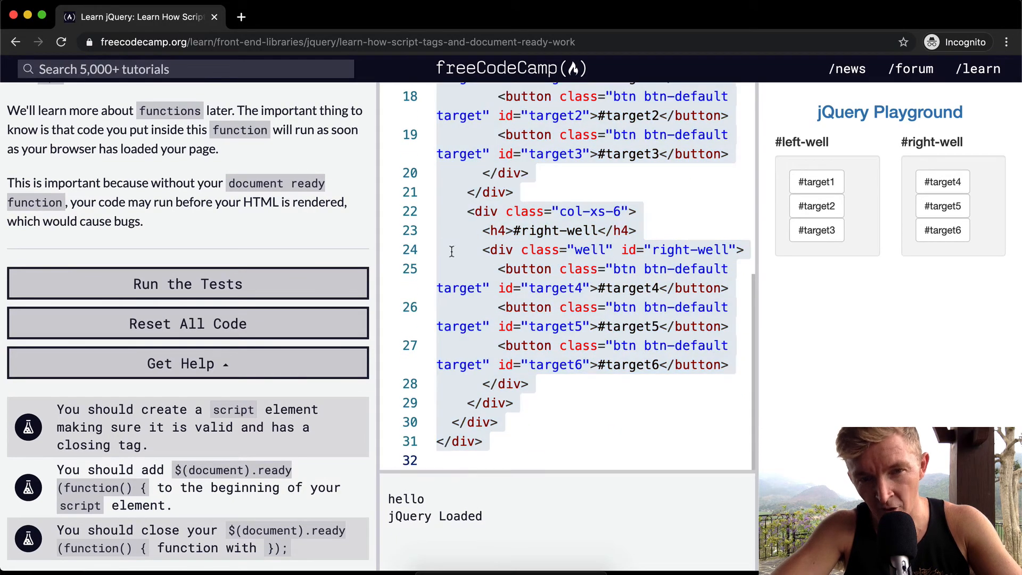
left_click_drag(450, 252, 436, 460)
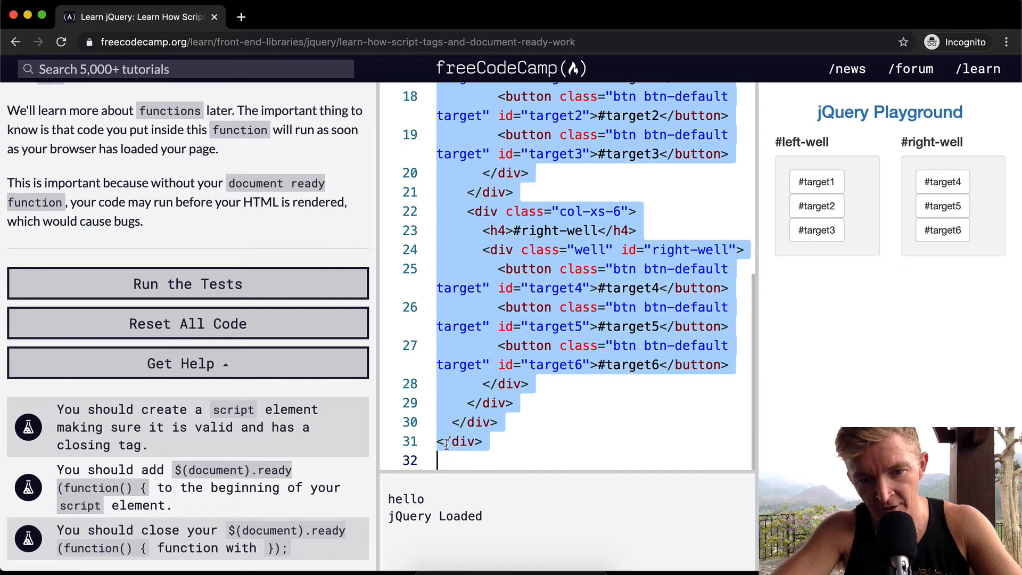
left_click(473, 460)
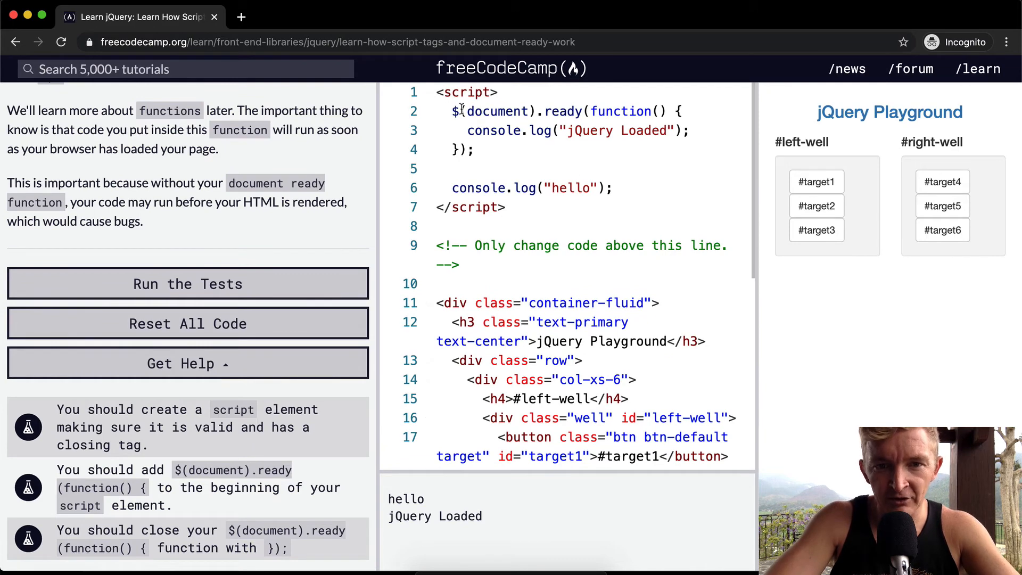
left_click_drag(451, 111, 584, 111)
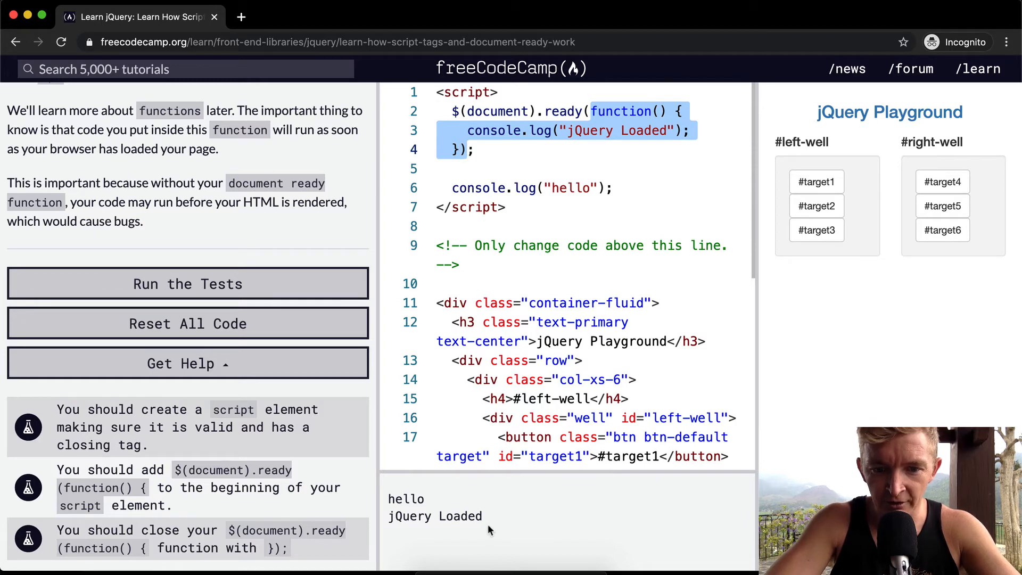
left_click(506, 130)
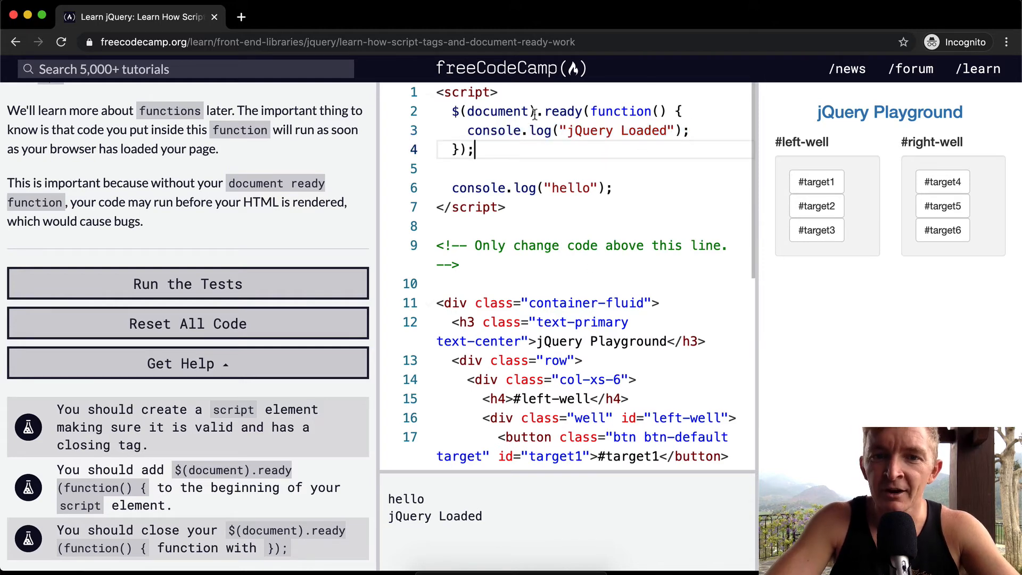
Delete the log statements, leaving an empty ready function, and run the three tests
left_click_drag(452, 111, 577, 111)
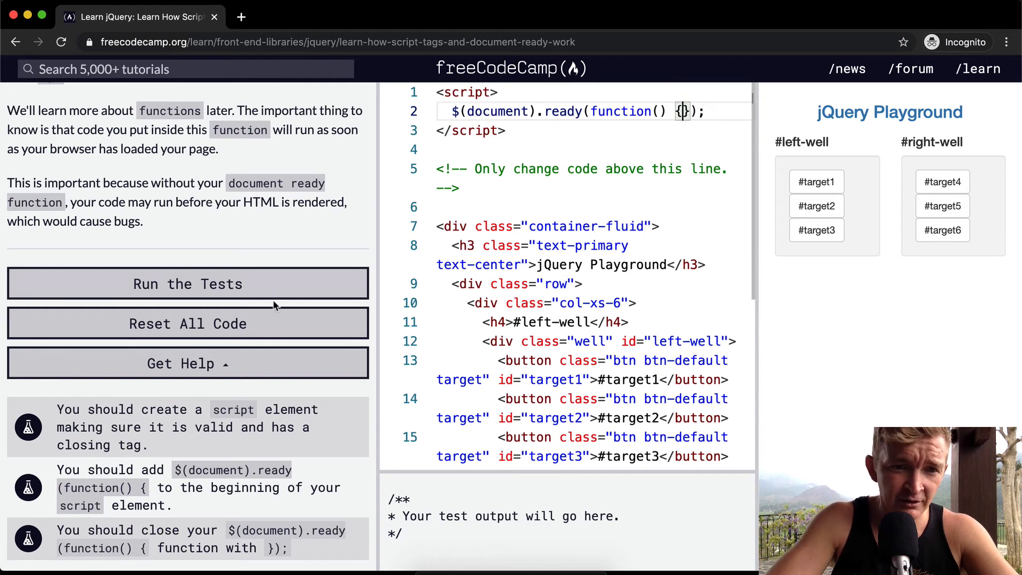
left_click(187, 284)
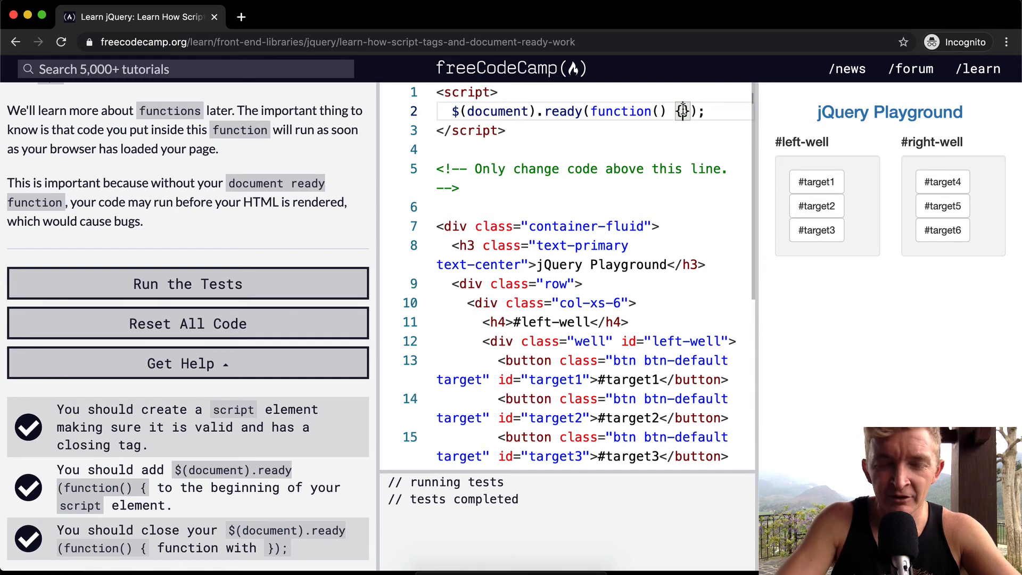
type("console.log")
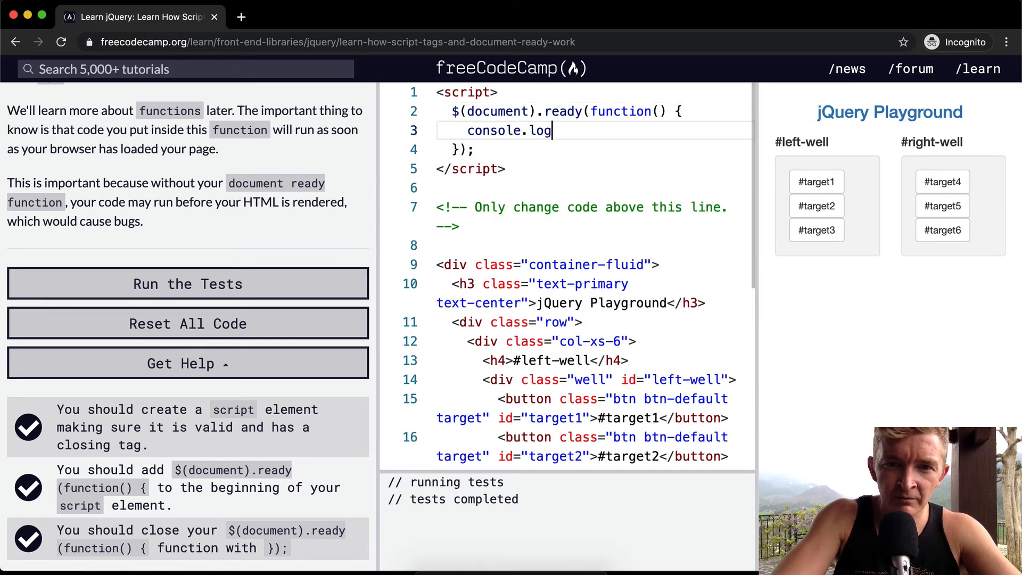
Make the ready function log "Pow" instead of "jQuery Loaded"
type("()")
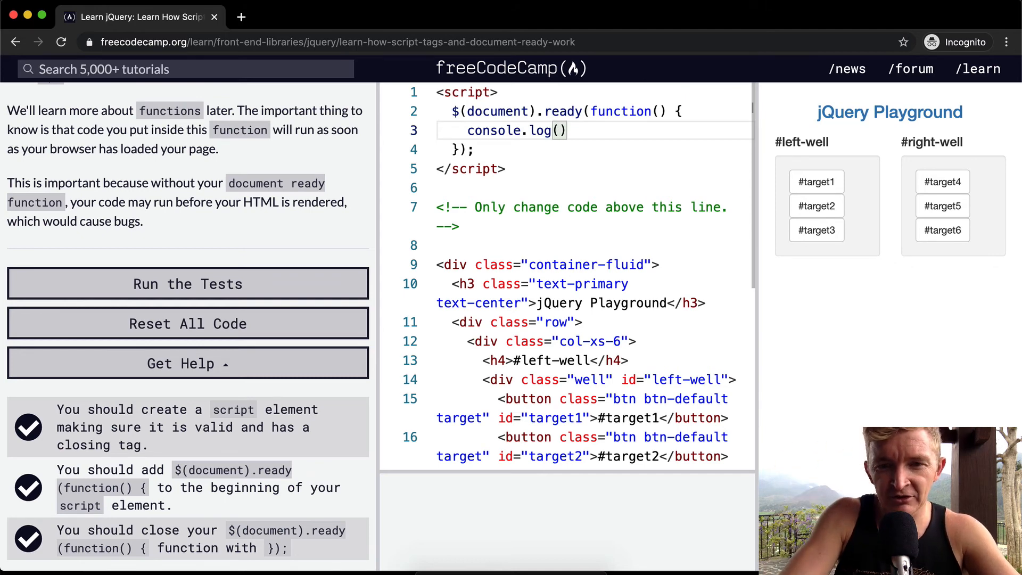
type("\"J\"")
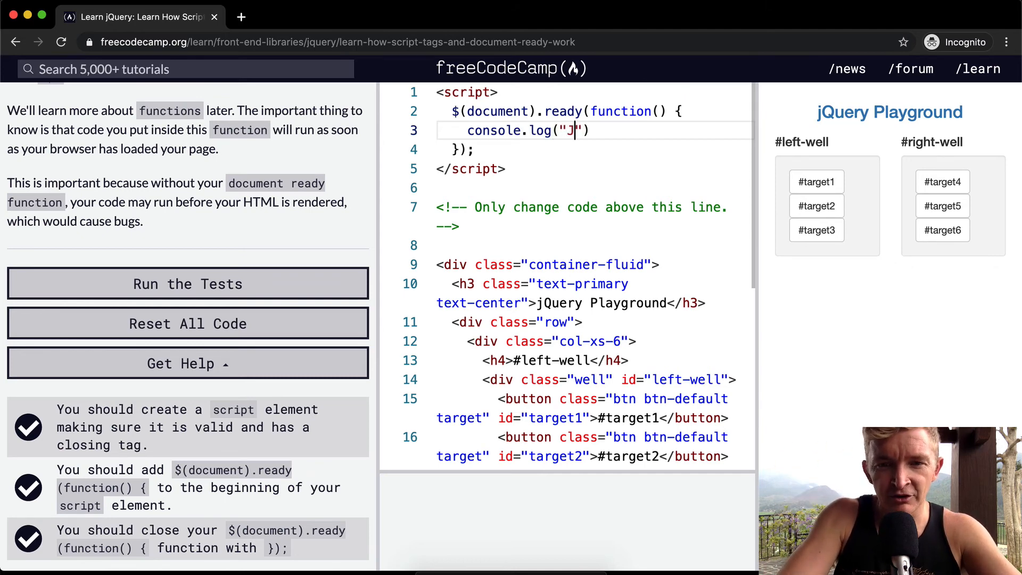
type("Query Loaded")
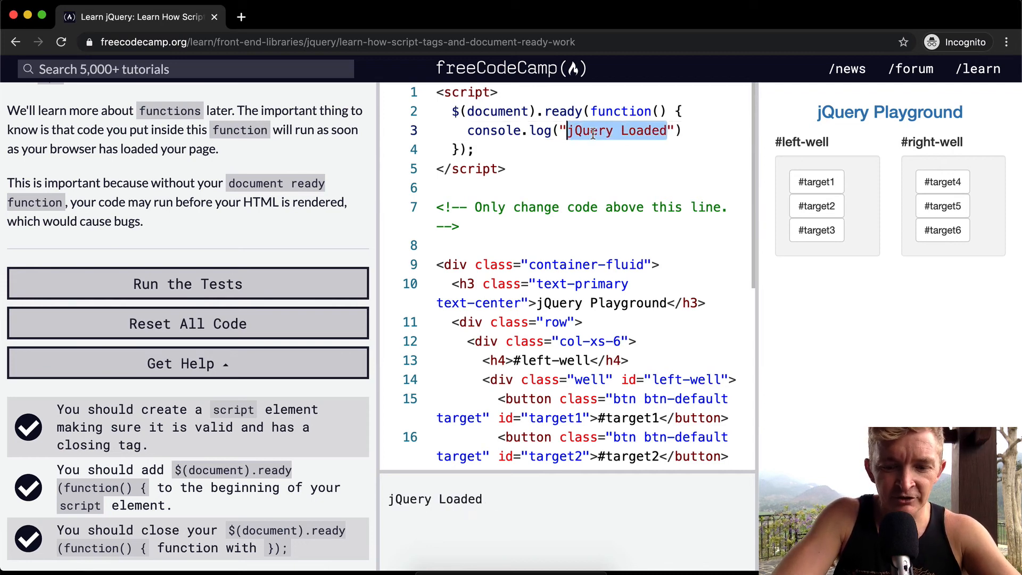
type("Pow")
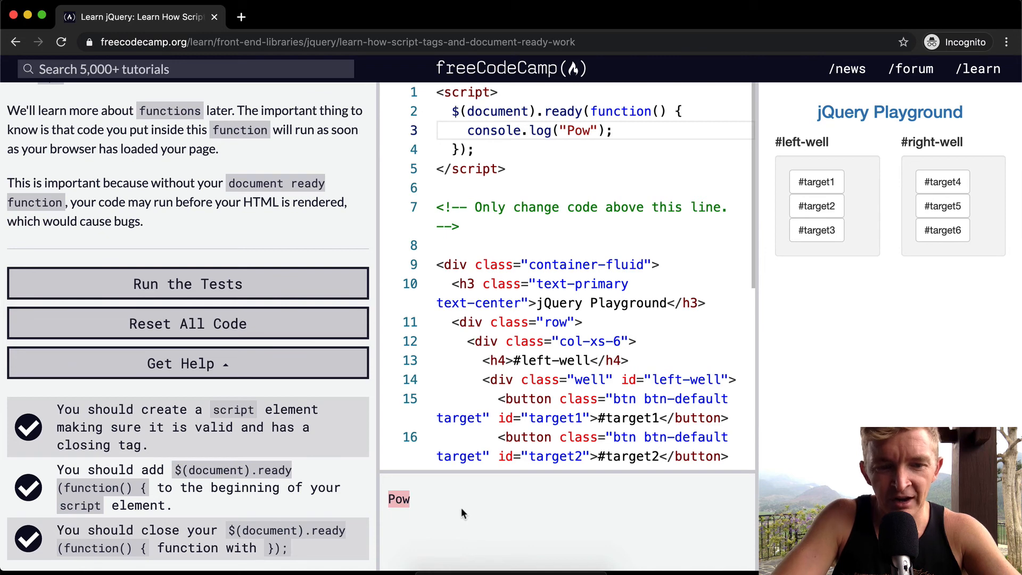
mouse_move(470, 510)
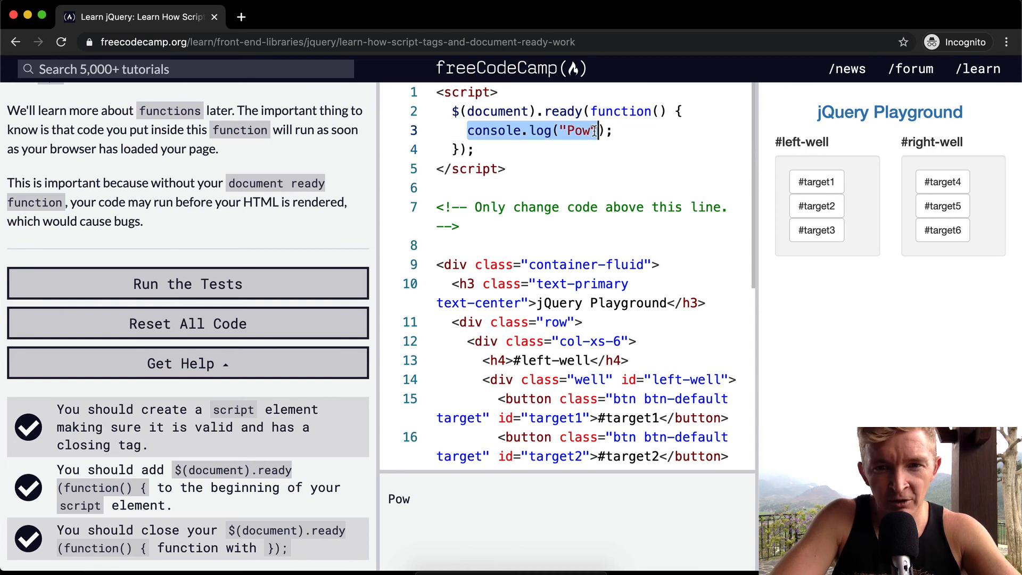
Misspell ready as reay to show the TypeError, correct it, and run the tests
left_click(618, 130)
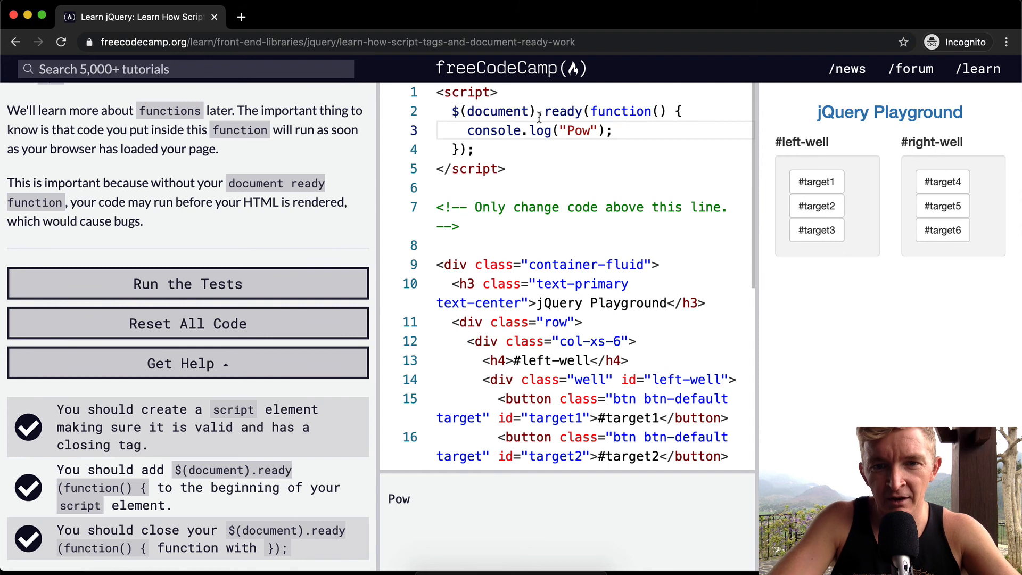
type("reay")
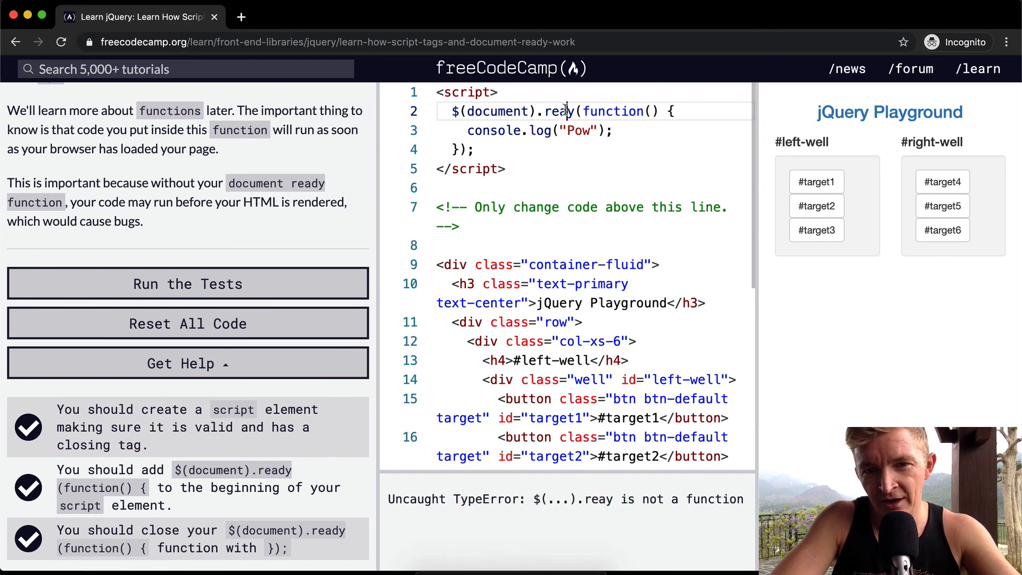
type("ready")
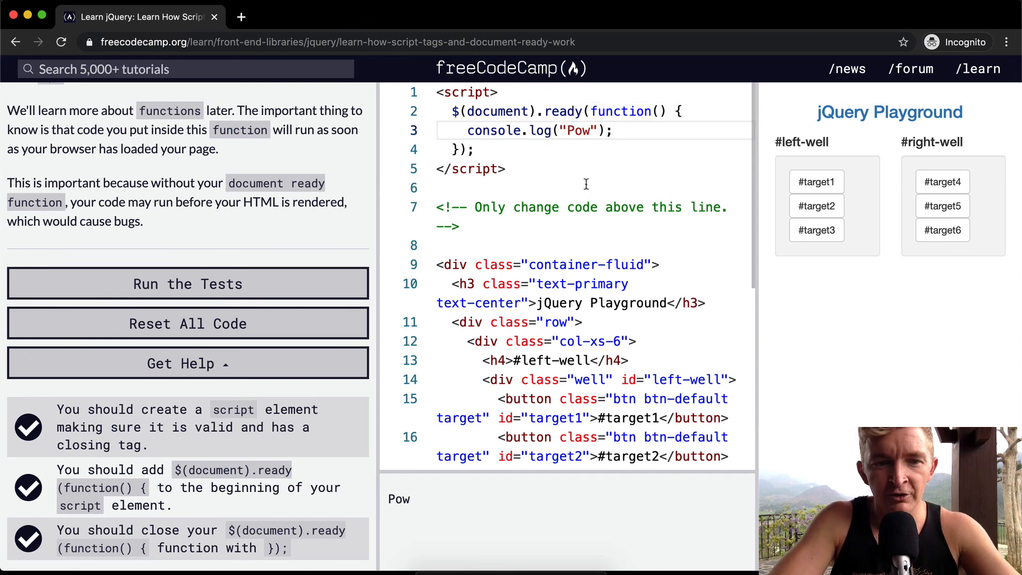
left_click(188, 284)
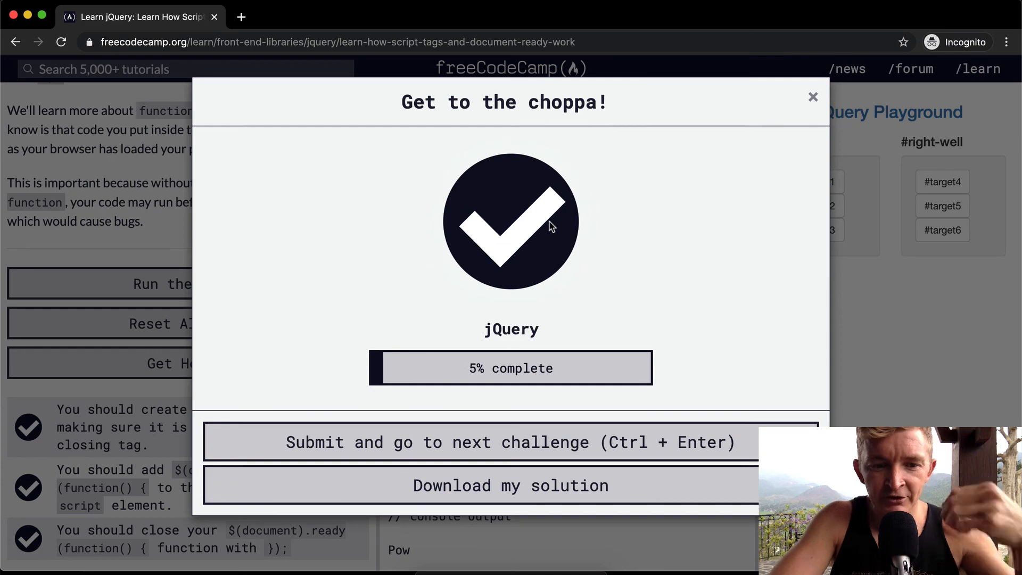
mouse_move(551, 227)
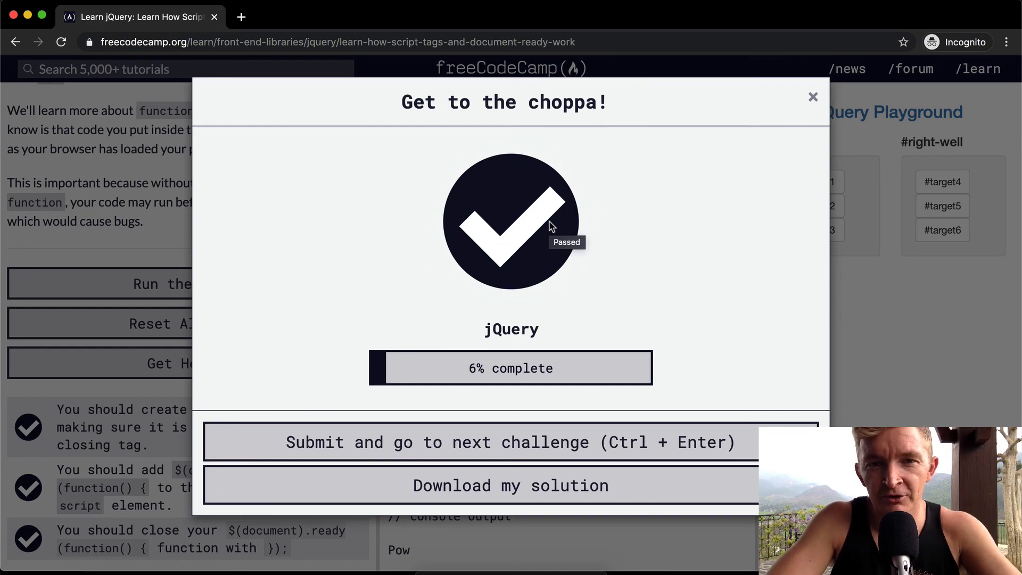